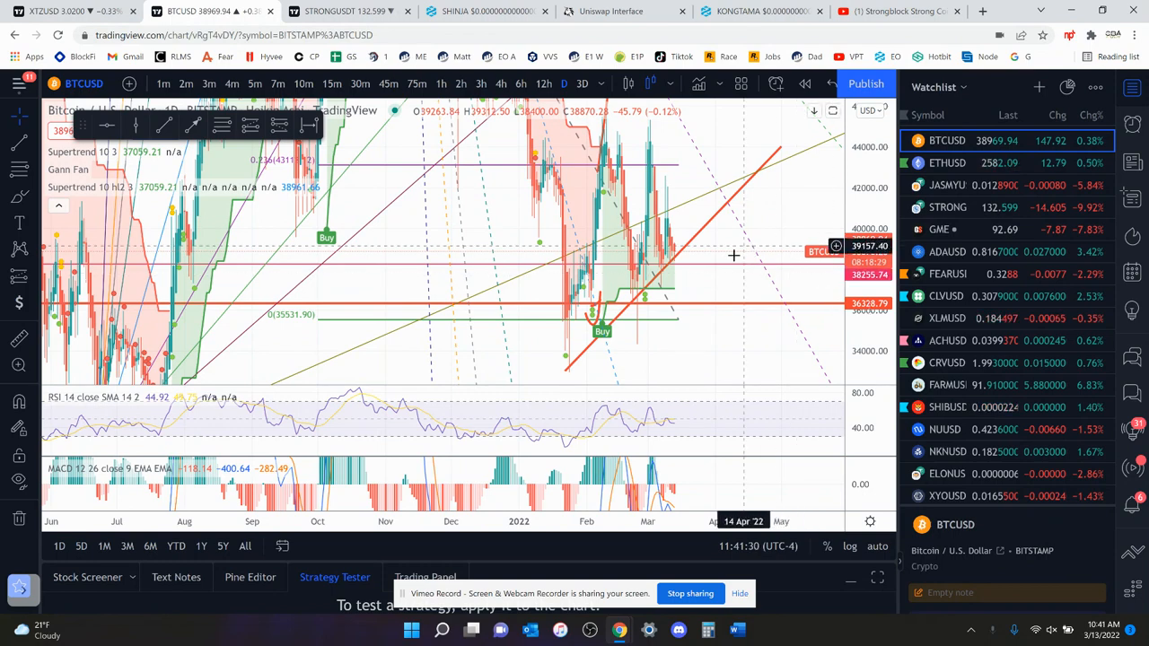
pyautogui.moveTo(704, 284)
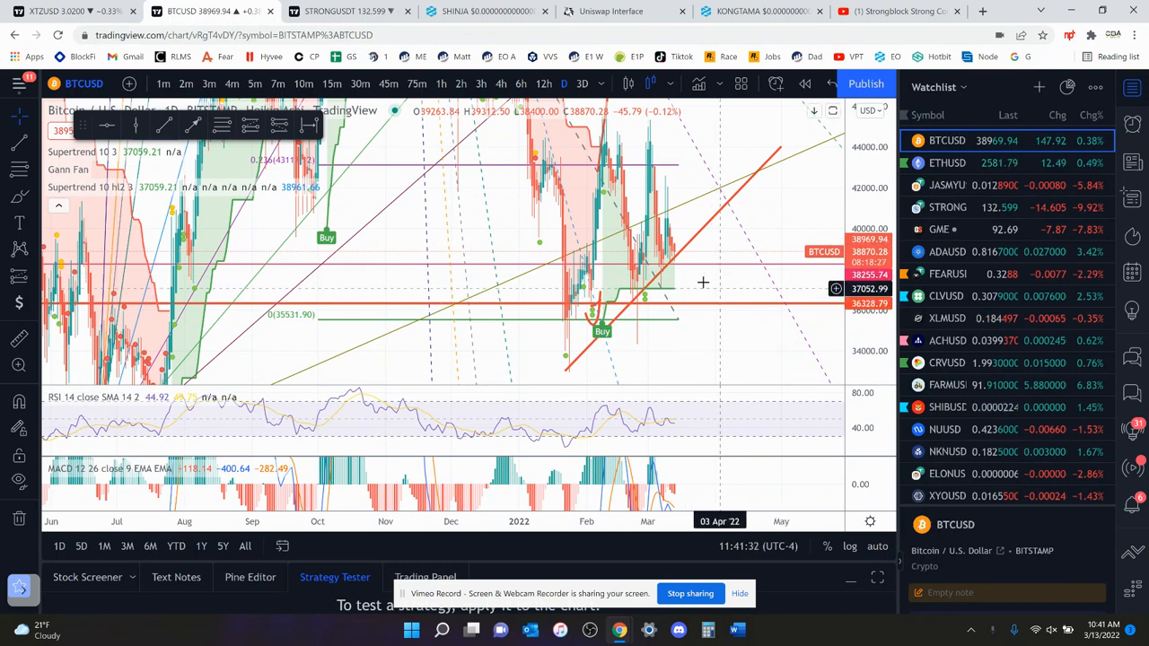
# Step: Load the JASMY/USDT chart from the watchlist to review its Fibonacci levels and RSI
pyautogui.click(948, 208)
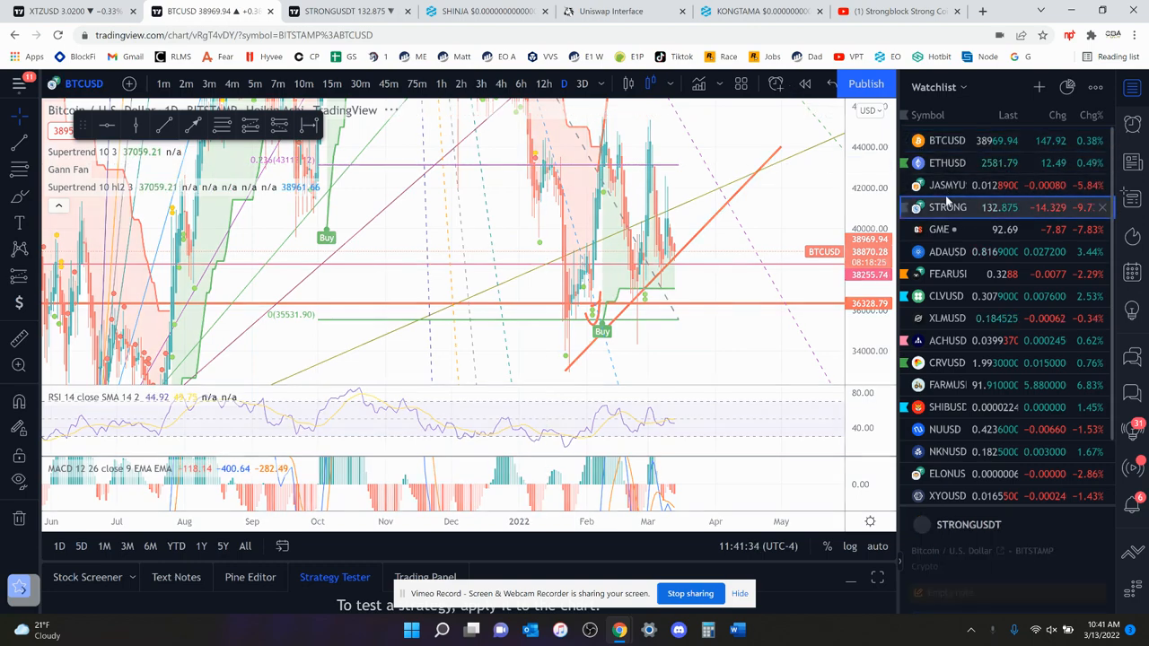
pyautogui.click(946, 185)
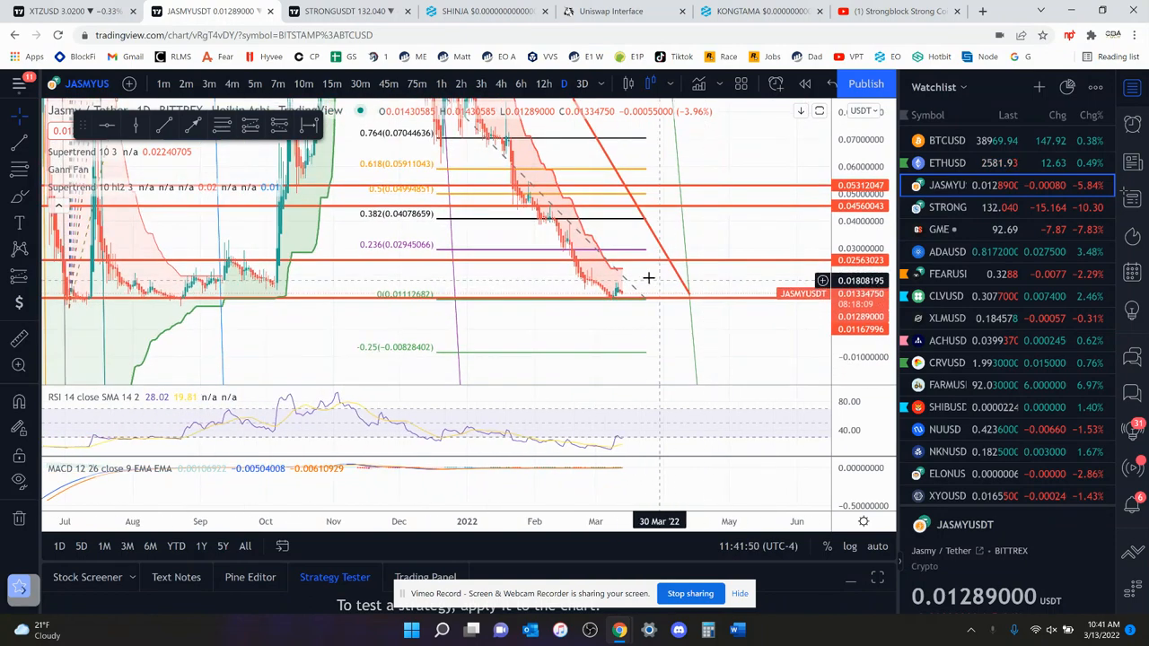
pyautogui.moveTo(632, 289)
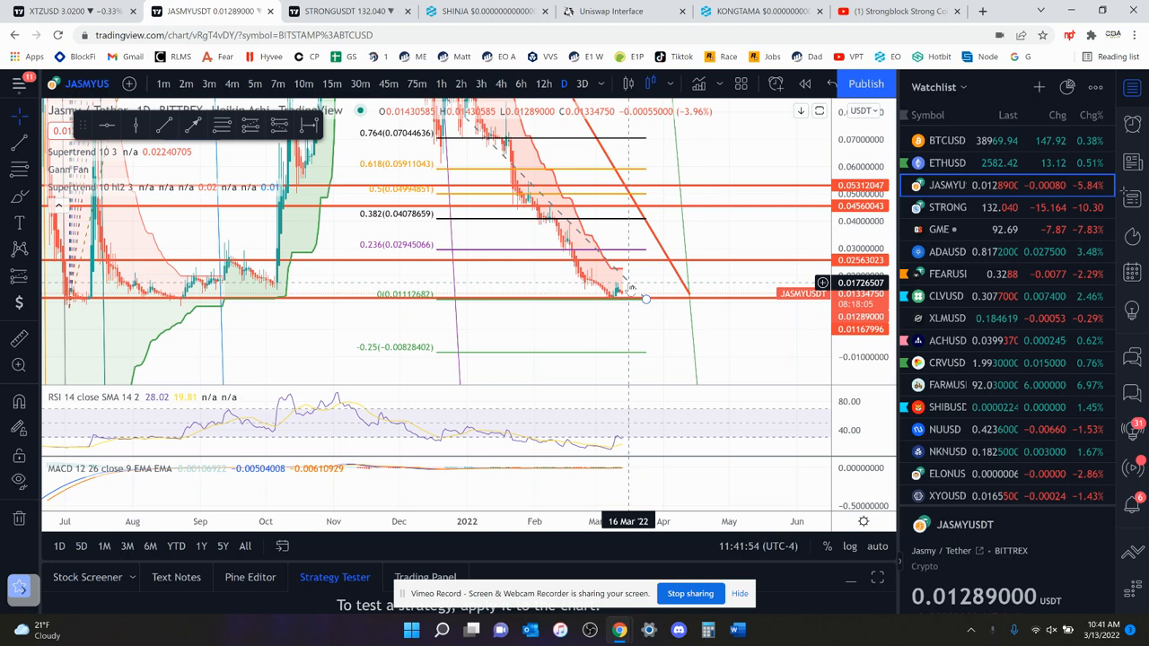
pyautogui.moveTo(620, 291)
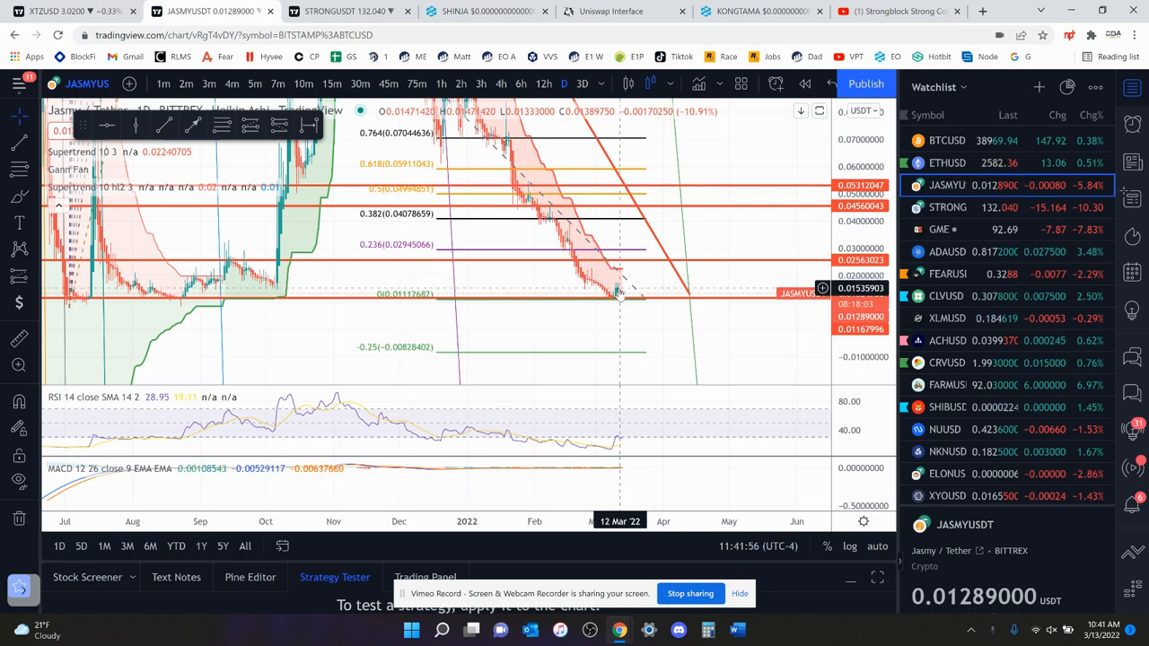
pyautogui.moveTo(614, 298)
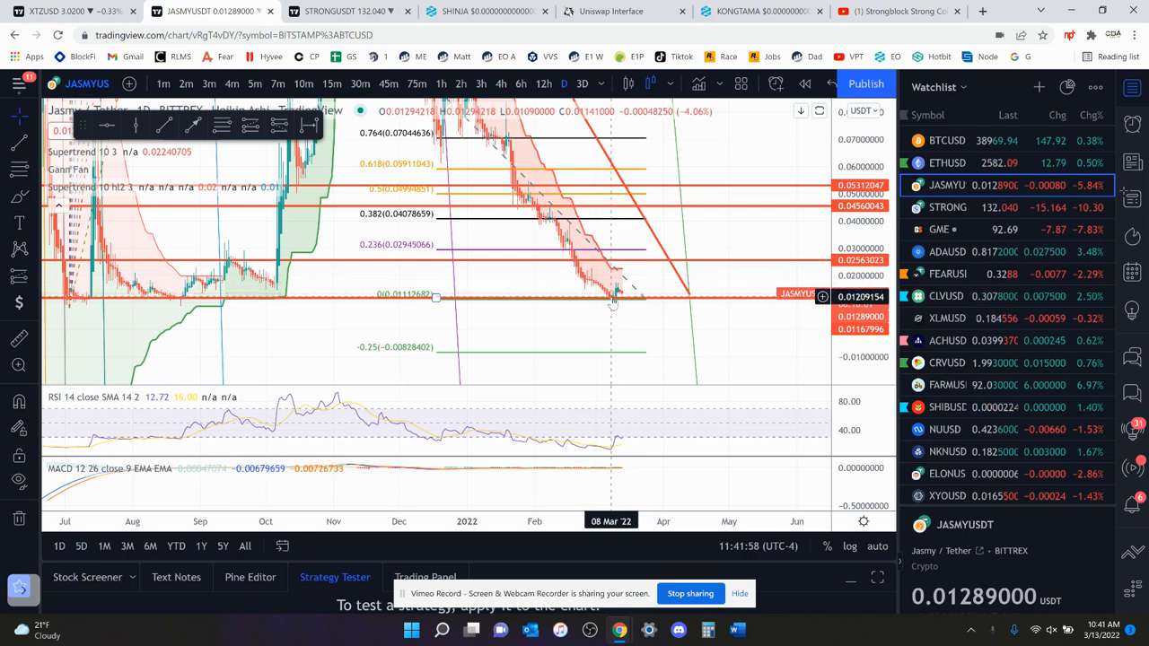
pyautogui.moveTo(618, 291)
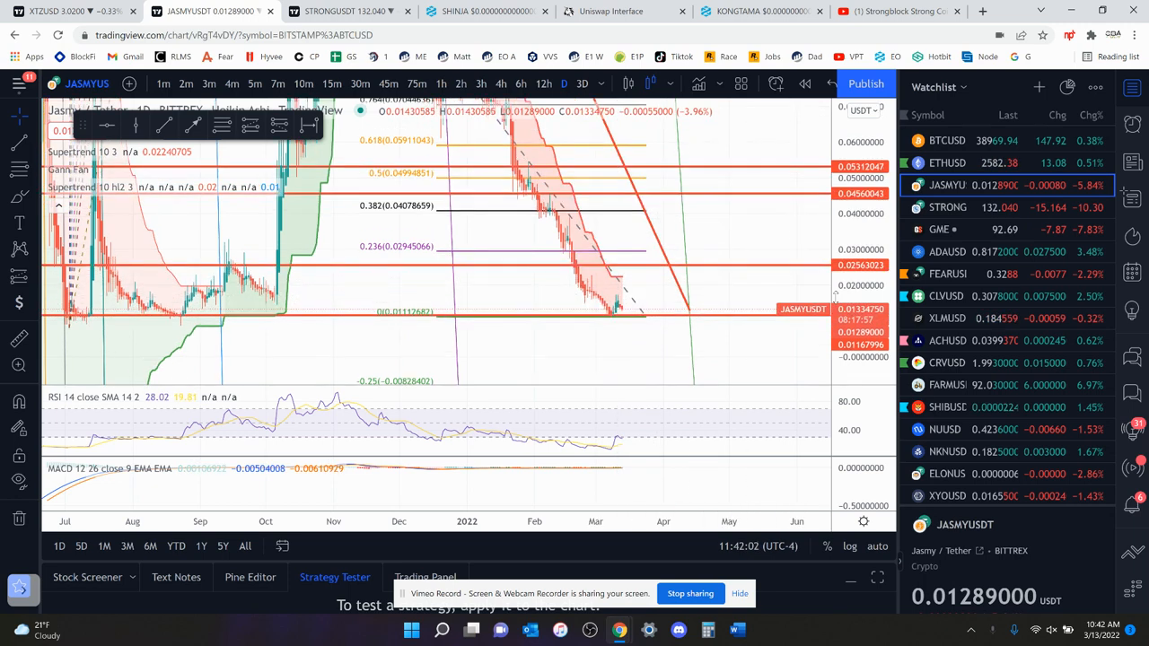
pyautogui.moveTo(725, 316)
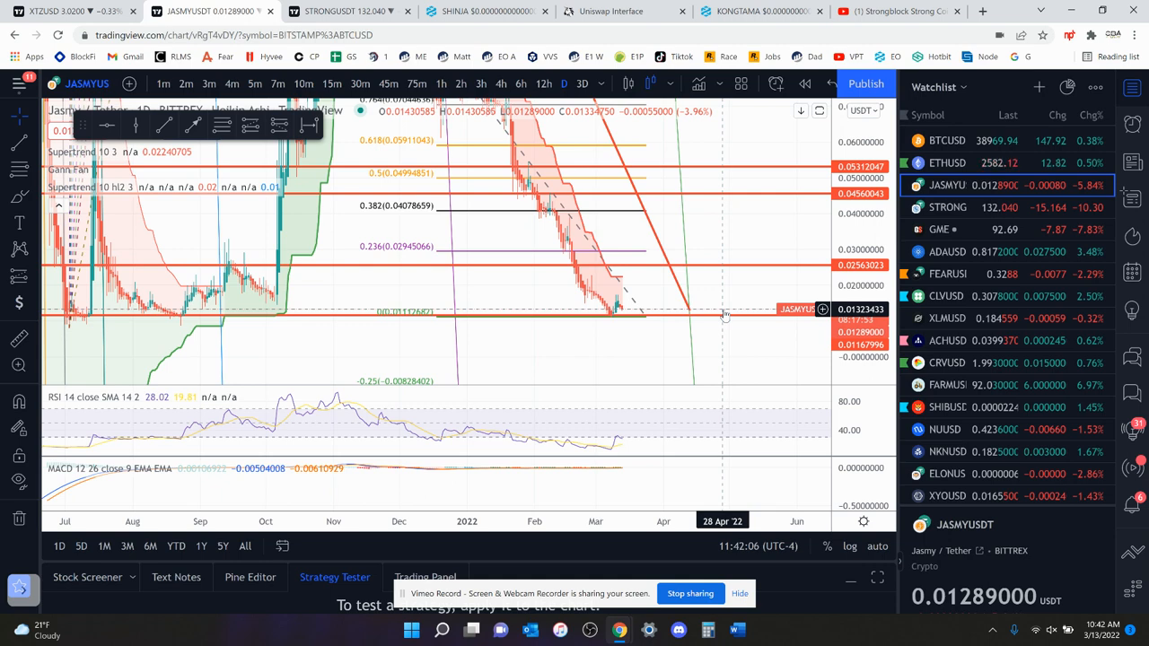
pyautogui.moveTo(671, 316)
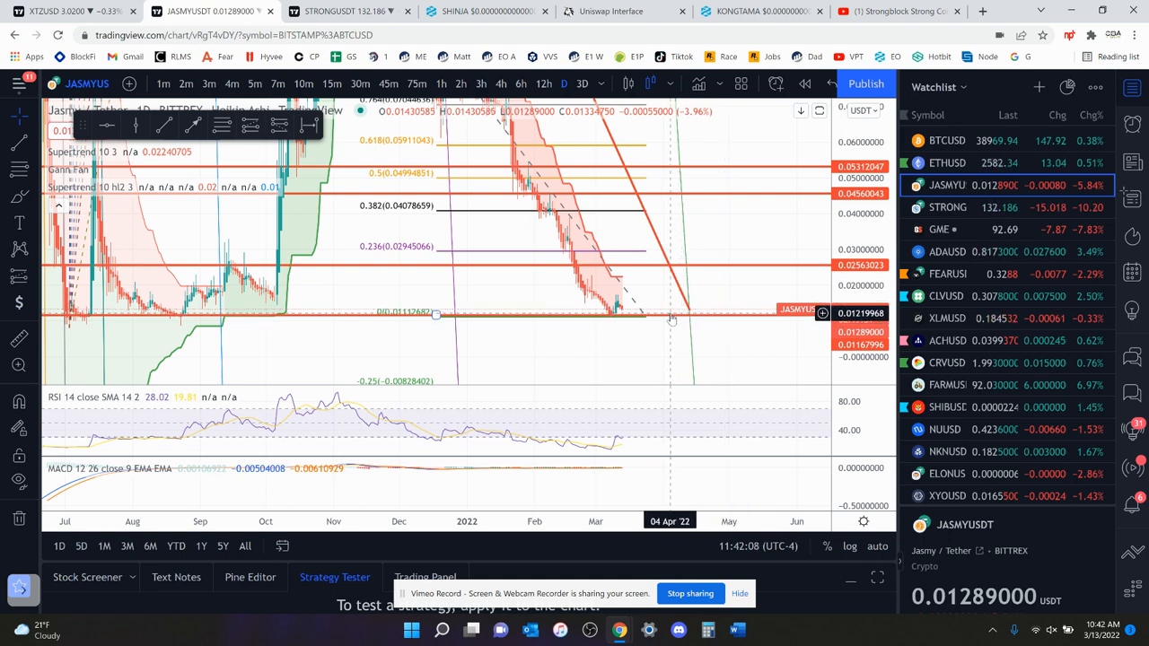
pyautogui.moveTo(674, 316)
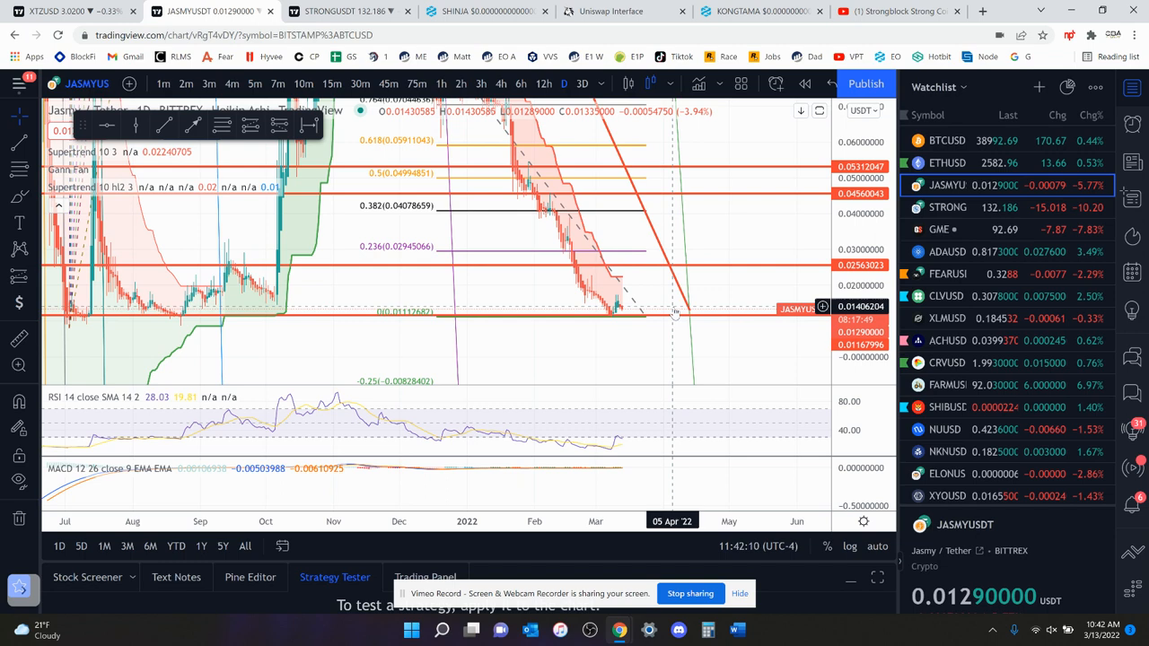
pyautogui.moveTo(657, 252)
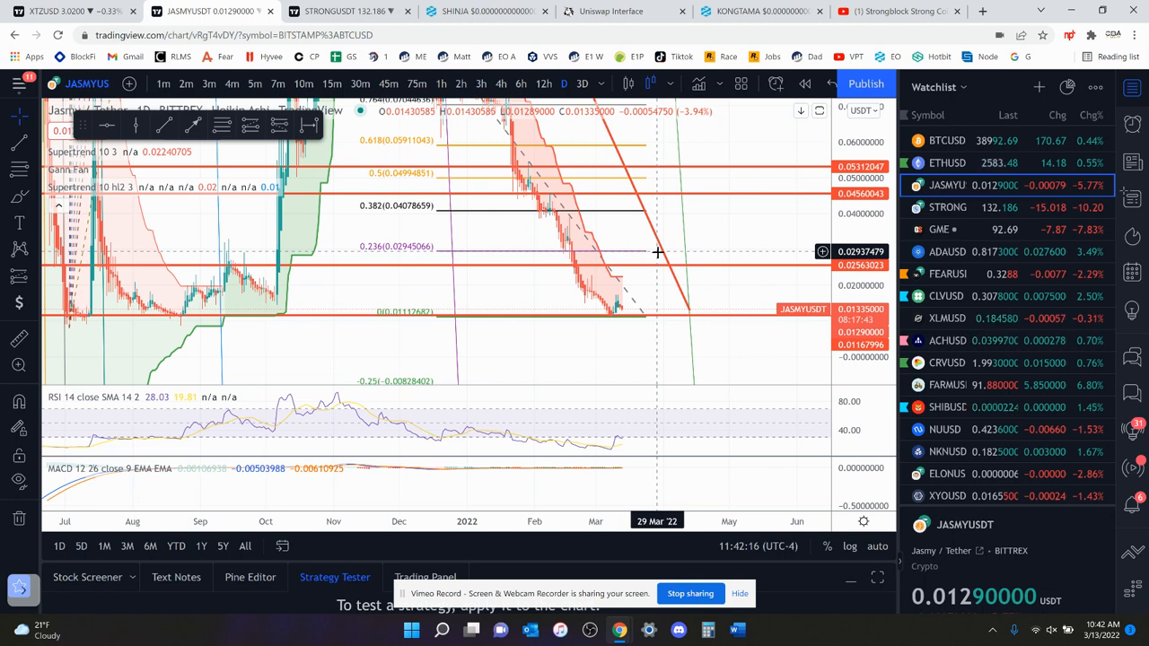
pyautogui.moveTo(660, 258)
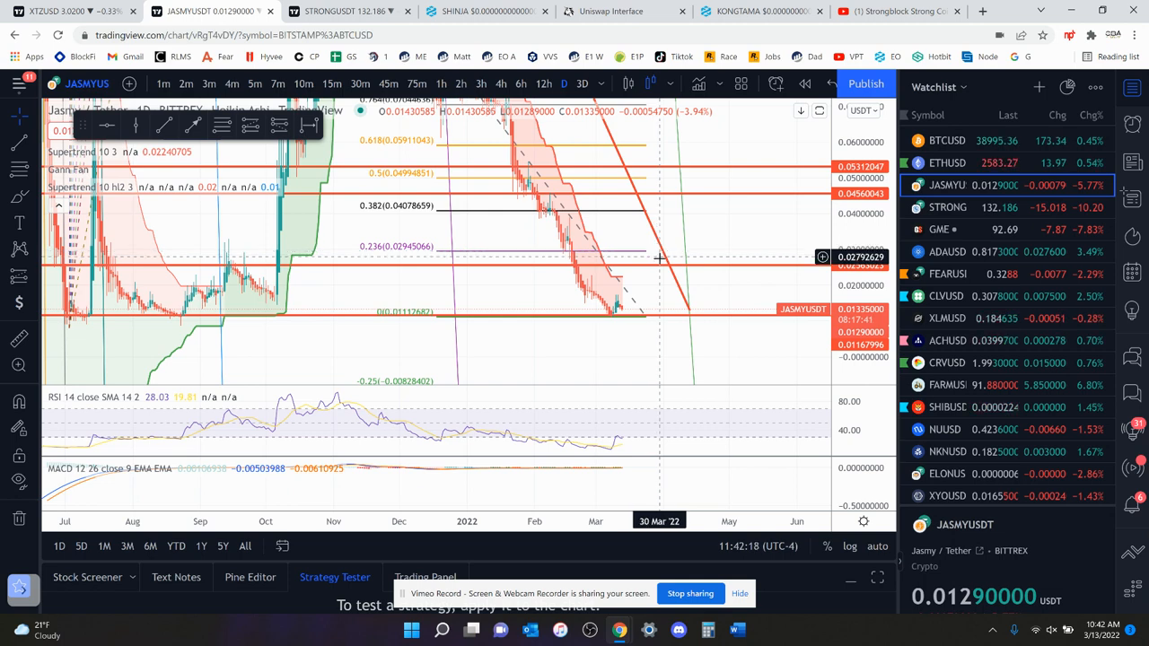
pyautogui.moveTo(599, 341)
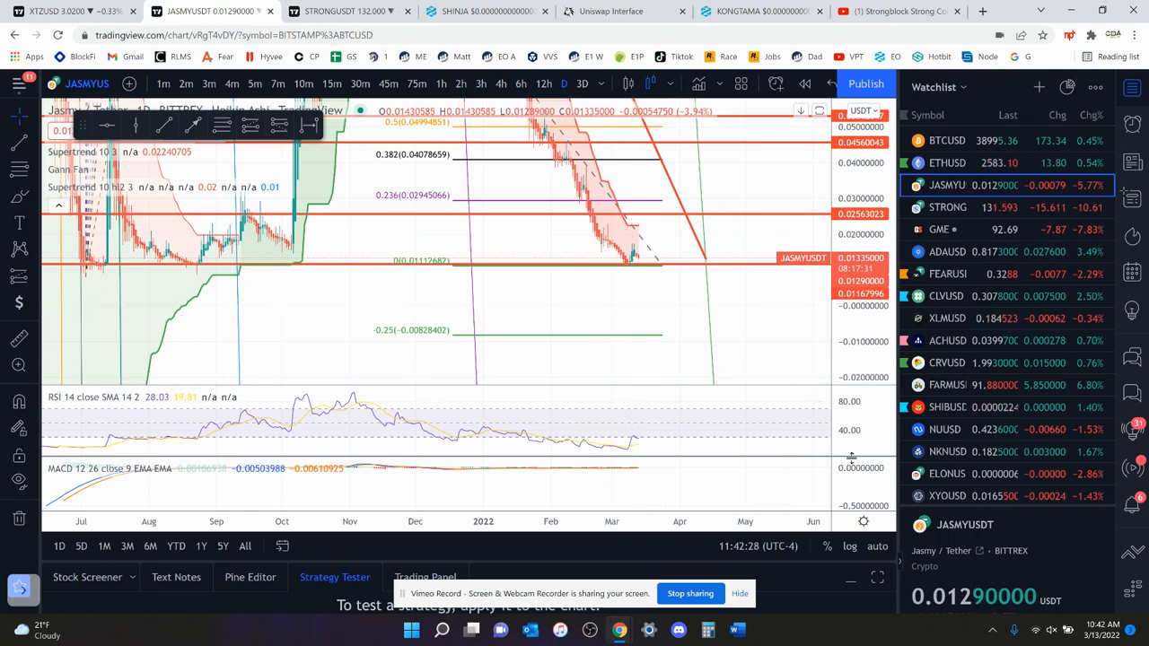
pyautogui.moveTo(804, 328)
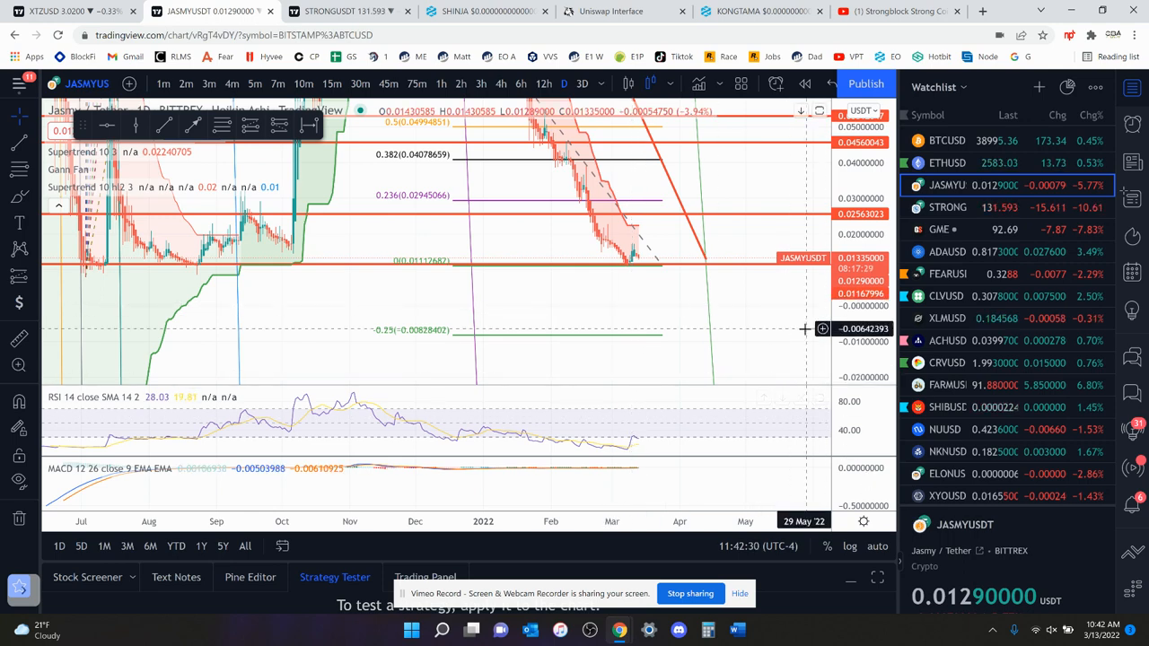
pyautogui.moveTo(692, 248)
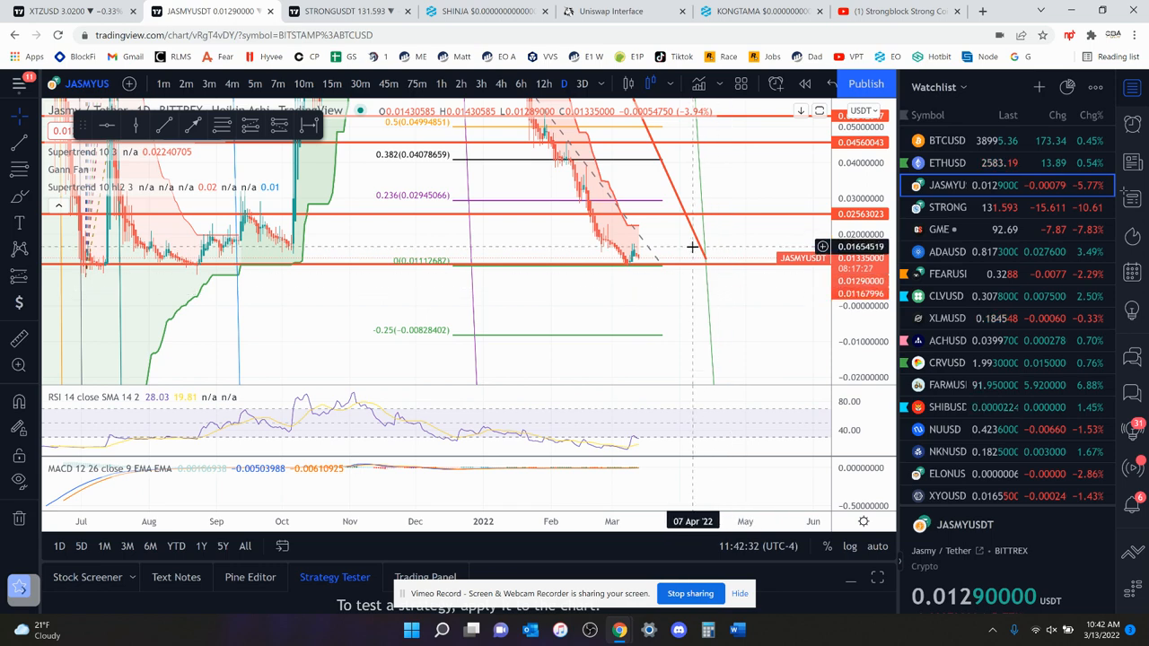
pyautogui.moveTo(668, 201)
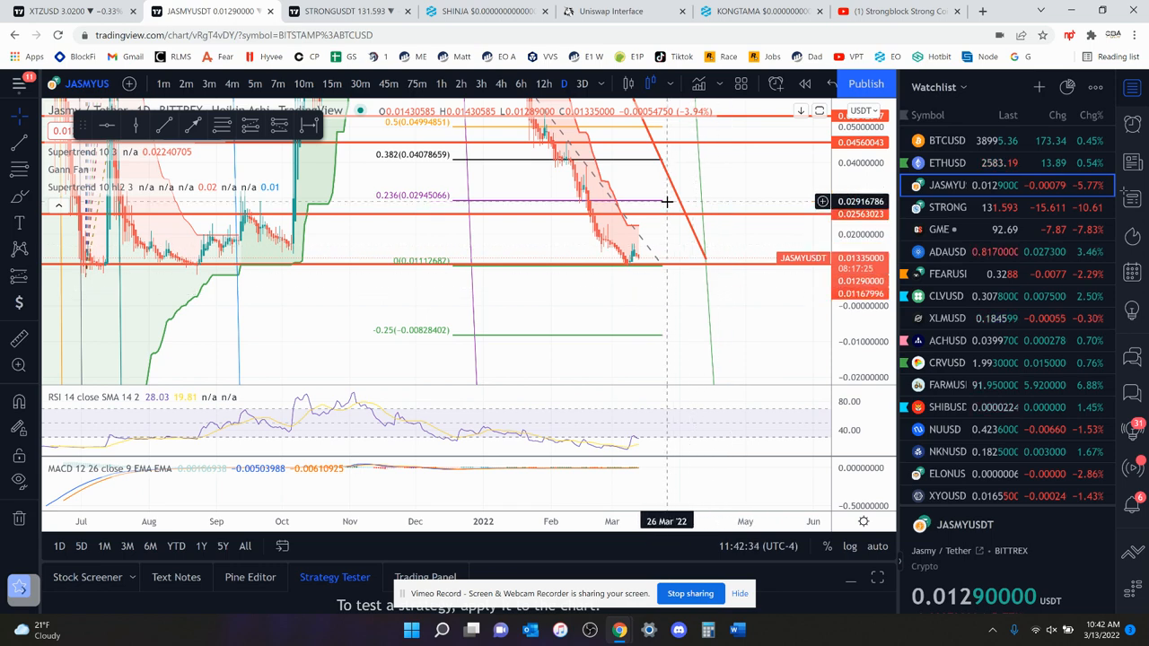
pyautogui.moveTo(678, 214)
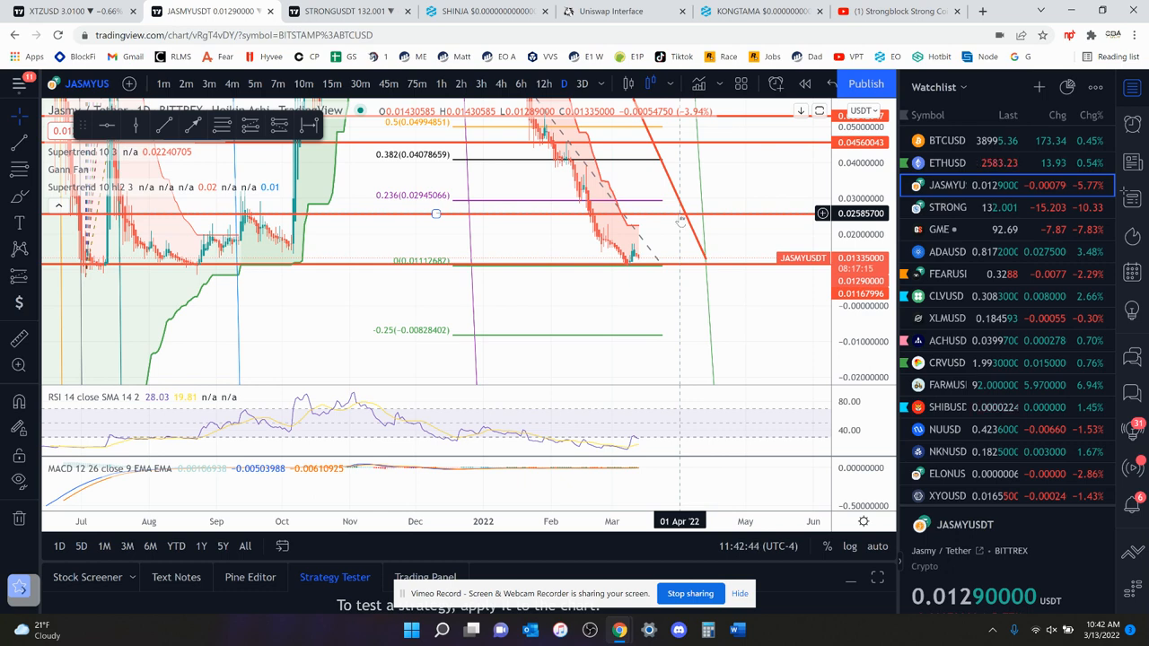
pyautogui.moveTo(672, 203)
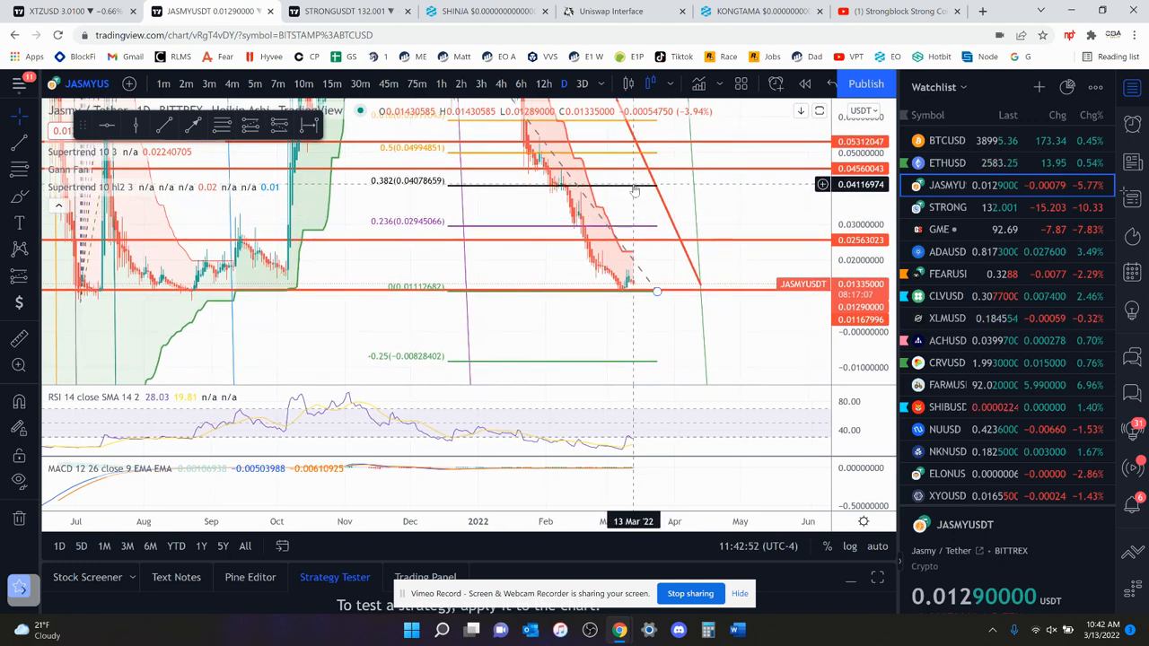
pyautogui.moveTo(657, 219)
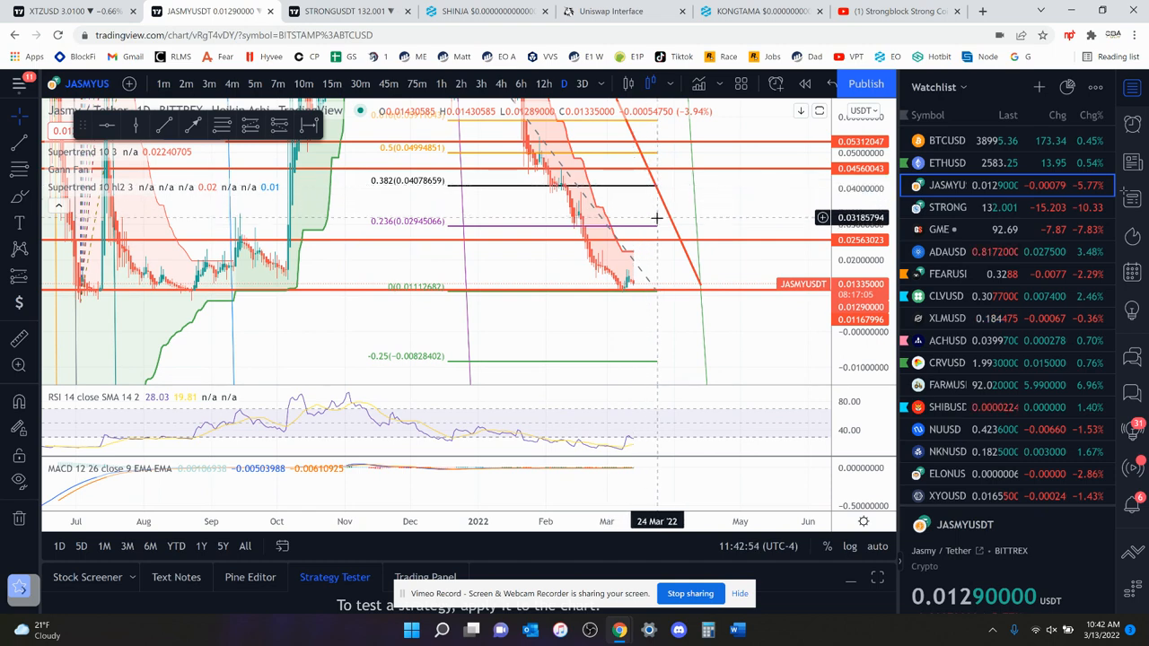
pyautogui.moveTo(647, 243)
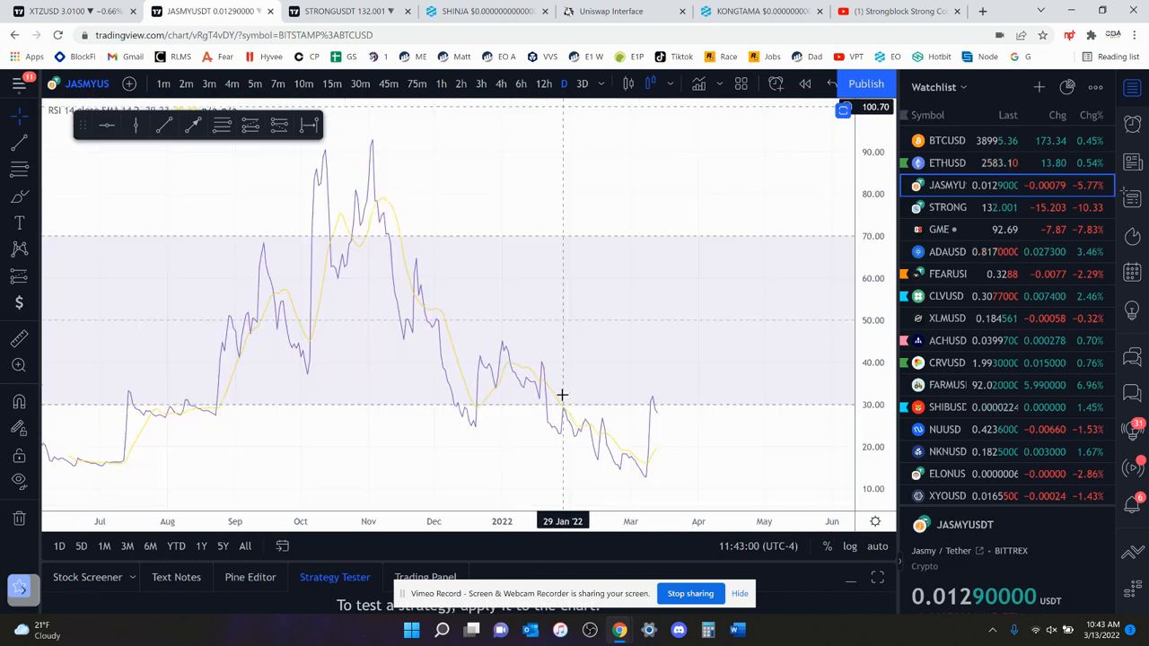
pyautogui.moveTo(674, 413)
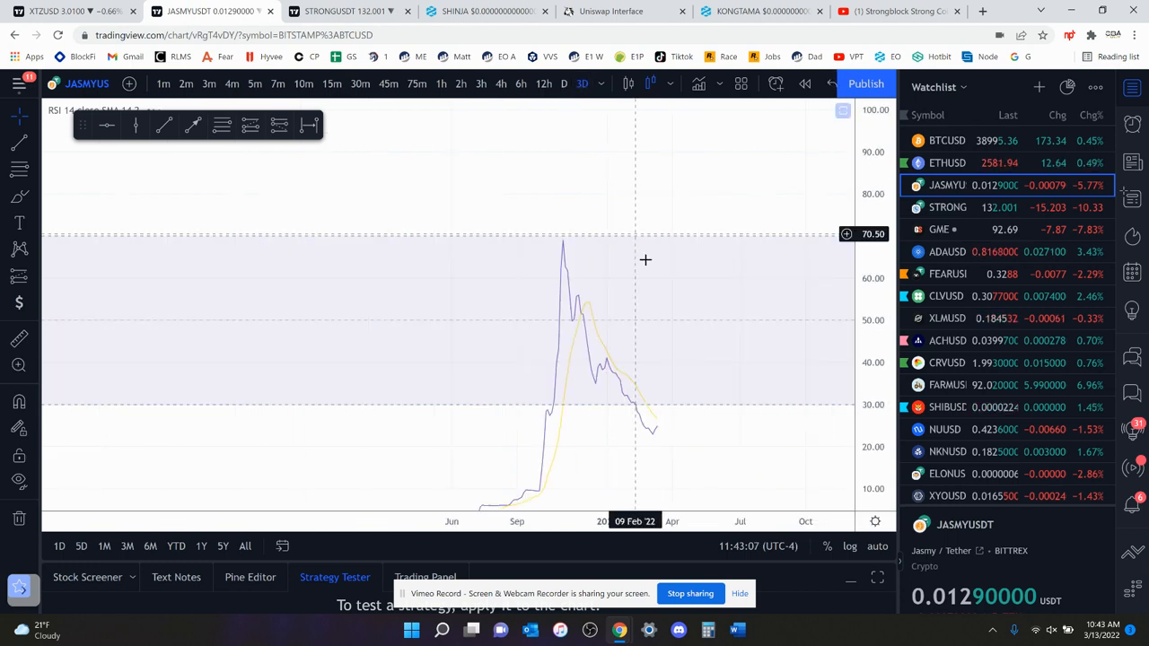
pyautogui.moveTo(675, 427)
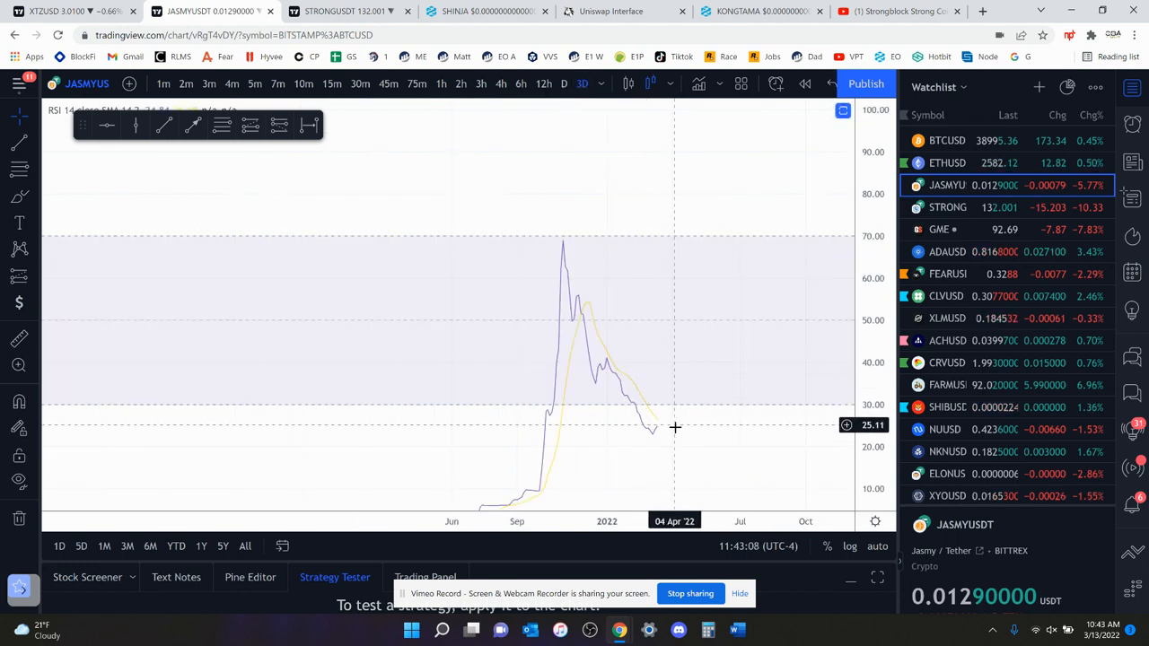
pyautogui.moveTo(666, 436)
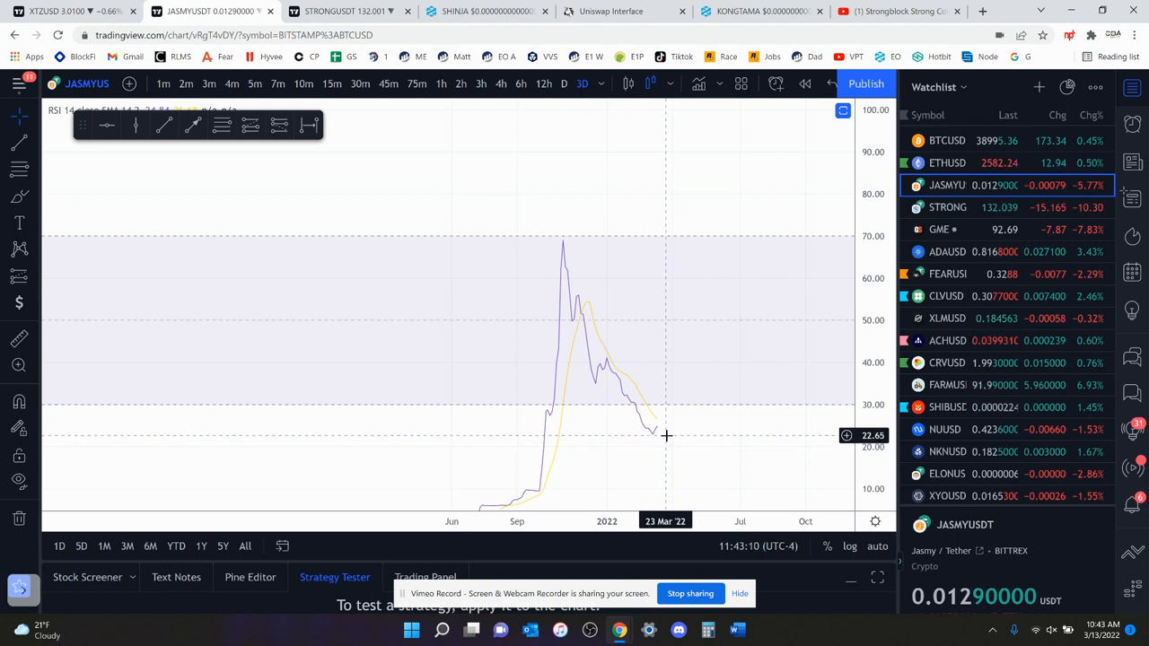
pyautogui.moveTo(517, 160)
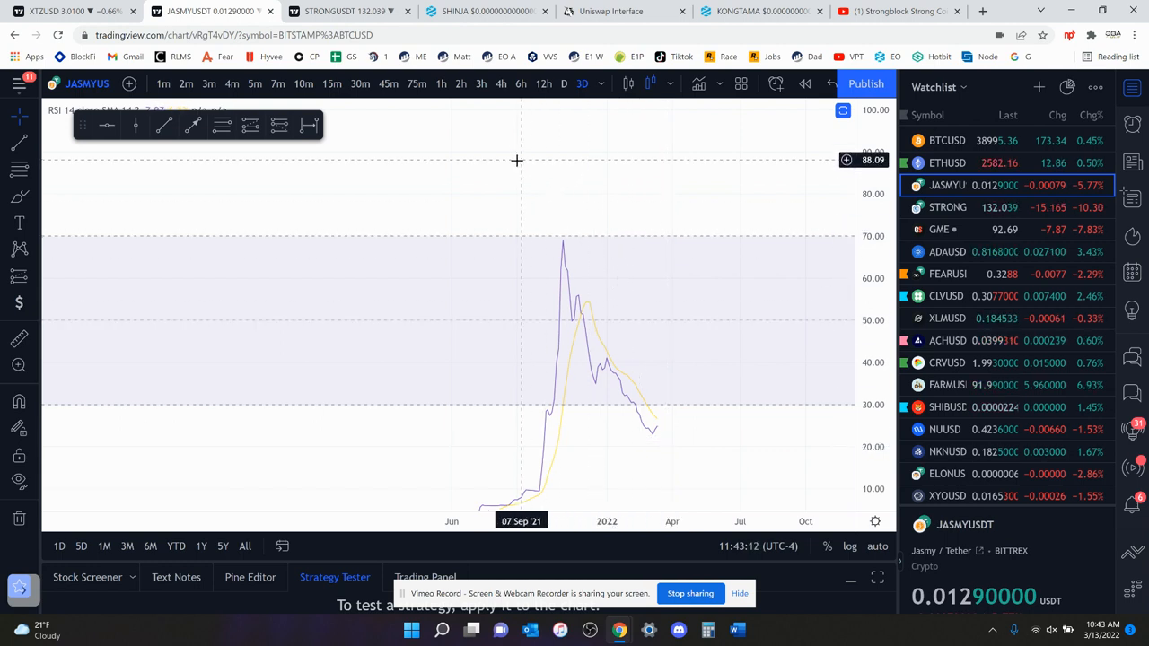
pyautogui.moveTo(514, 160)
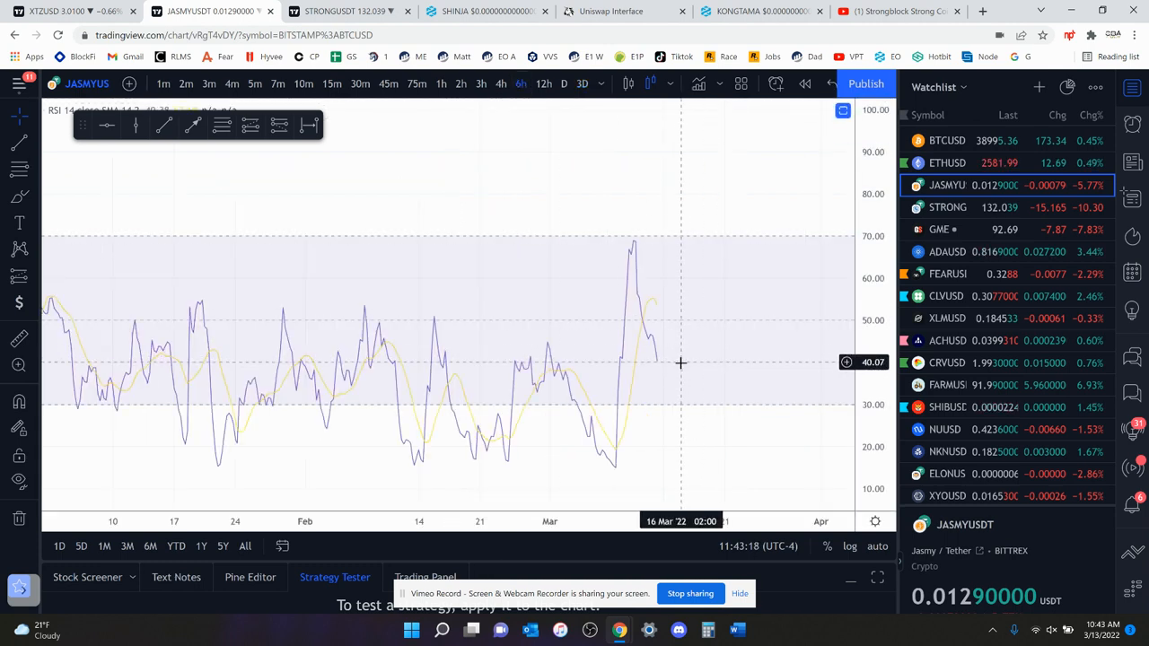
pyautogui.moveTo(553, 108)
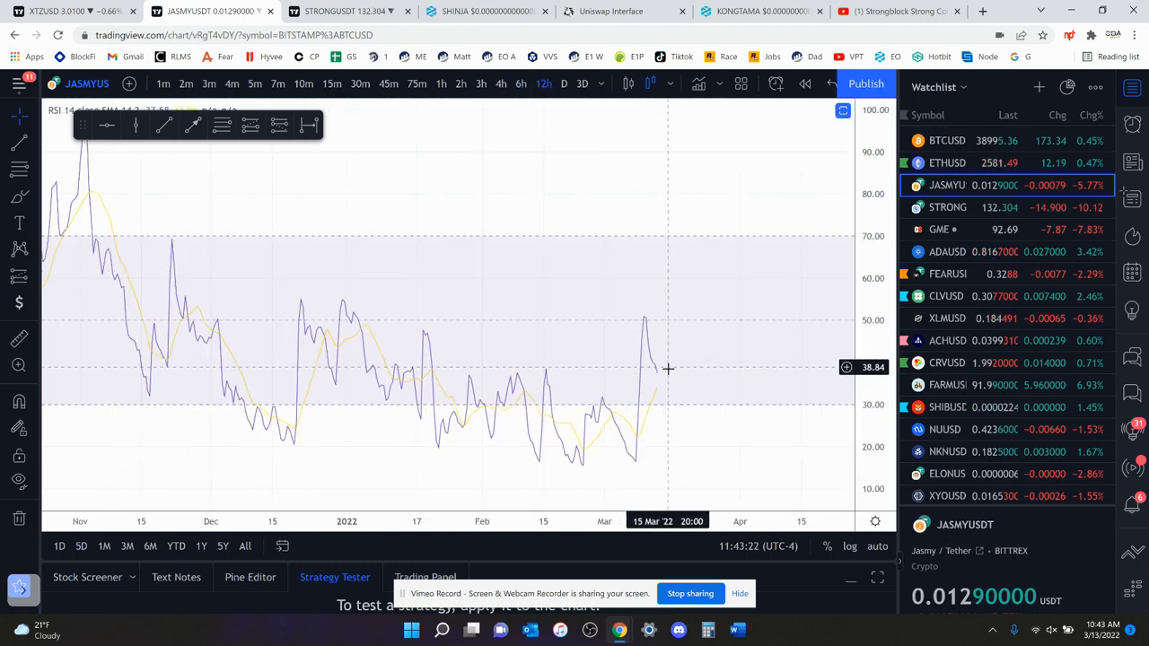
pyautogui.moveTo(623, 180)
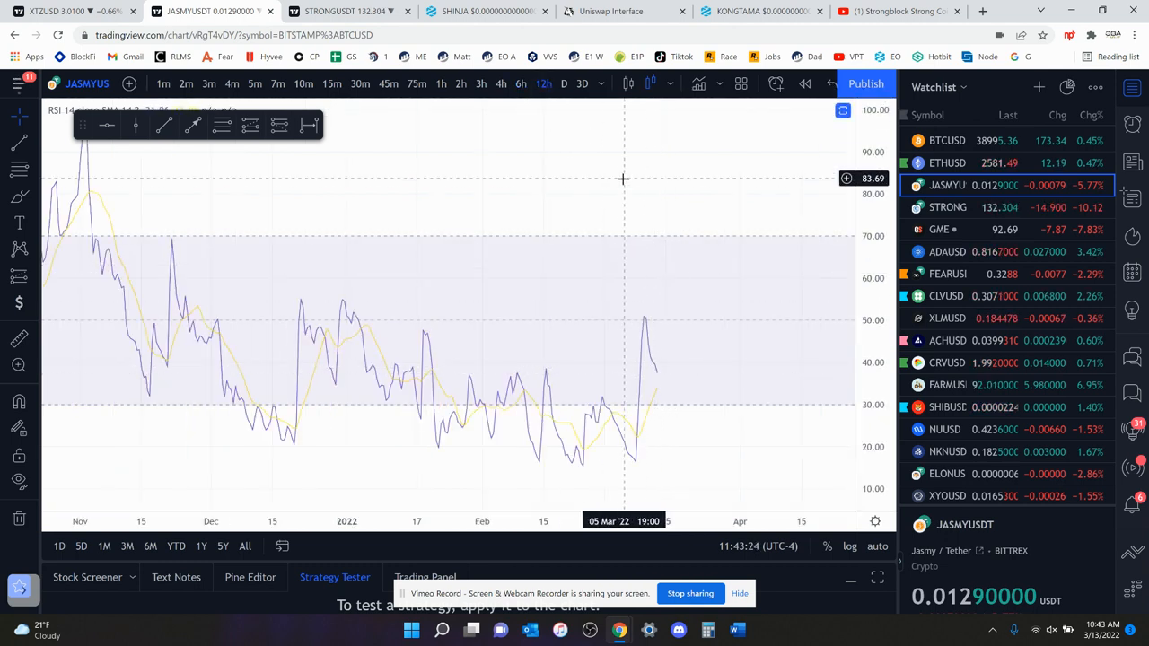
pyautogui.moveTo(617, 183)
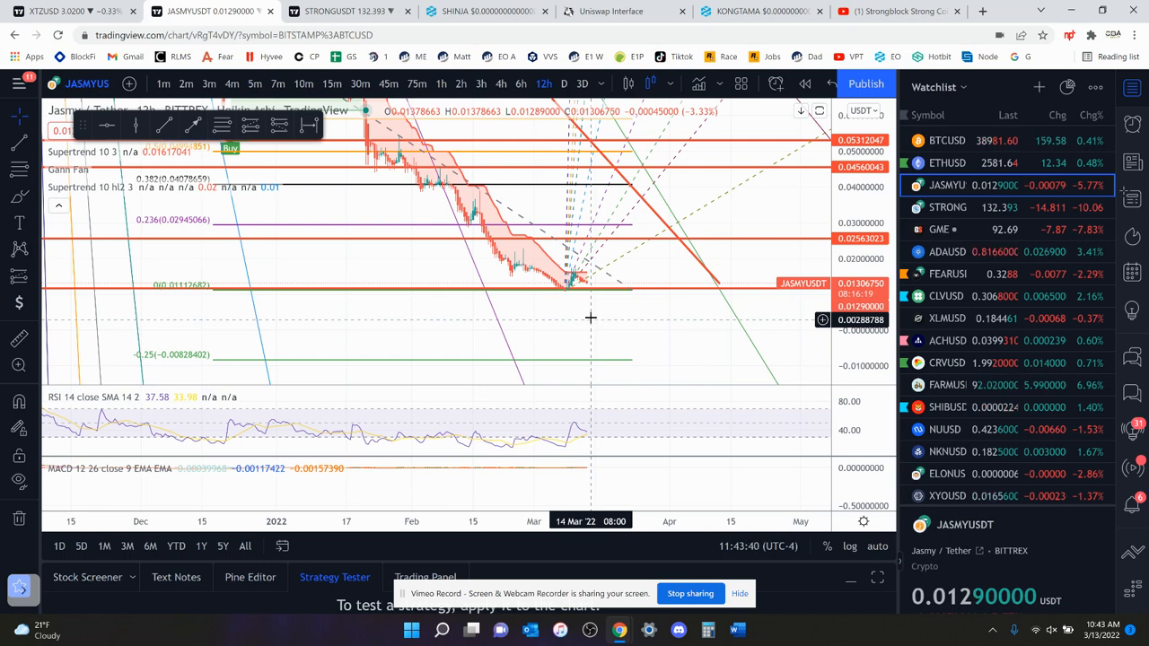
pyautogui.moveTo(614, 278)
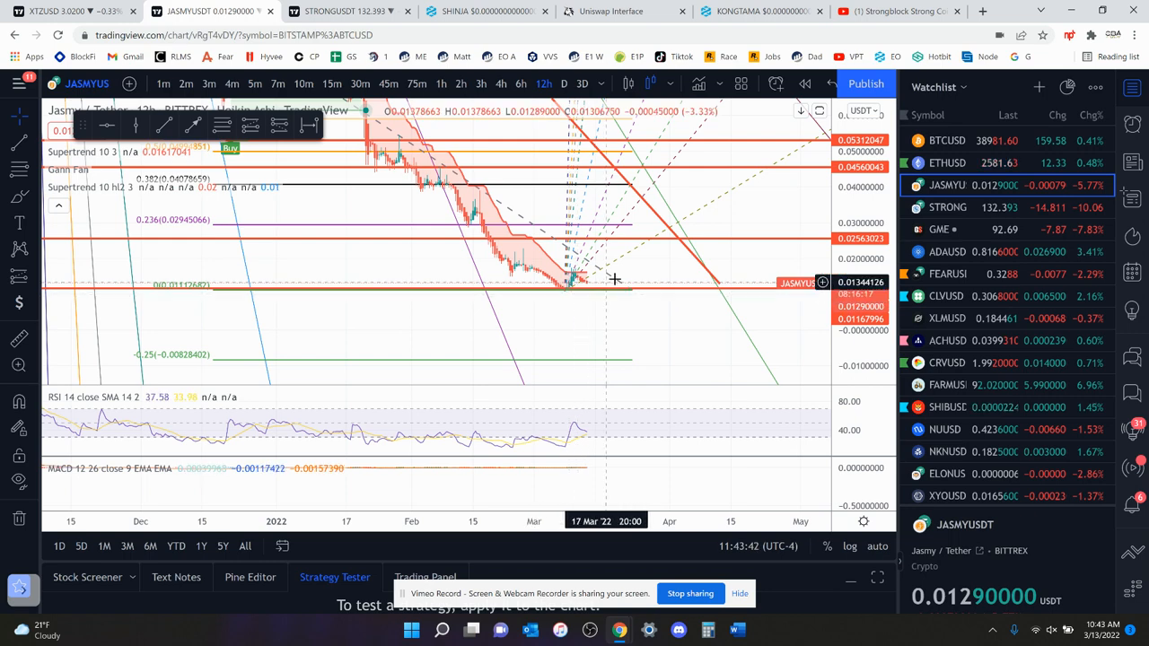
pyautogui.moveTo(643, 260)
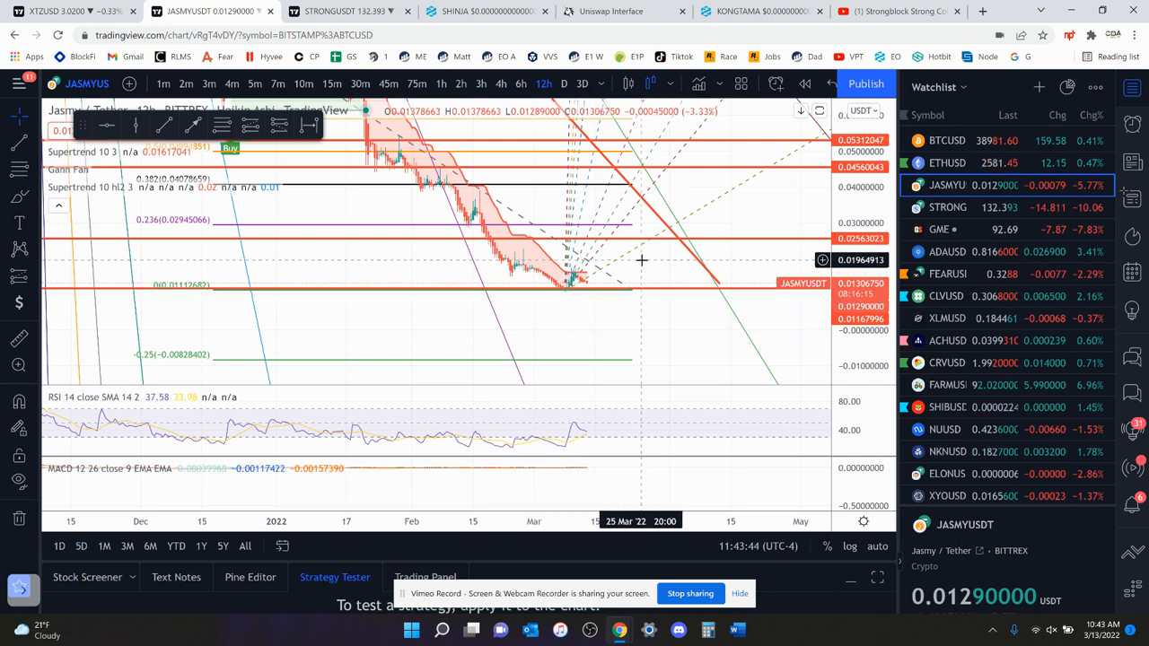
pyautogui.moveTo(524, 374)
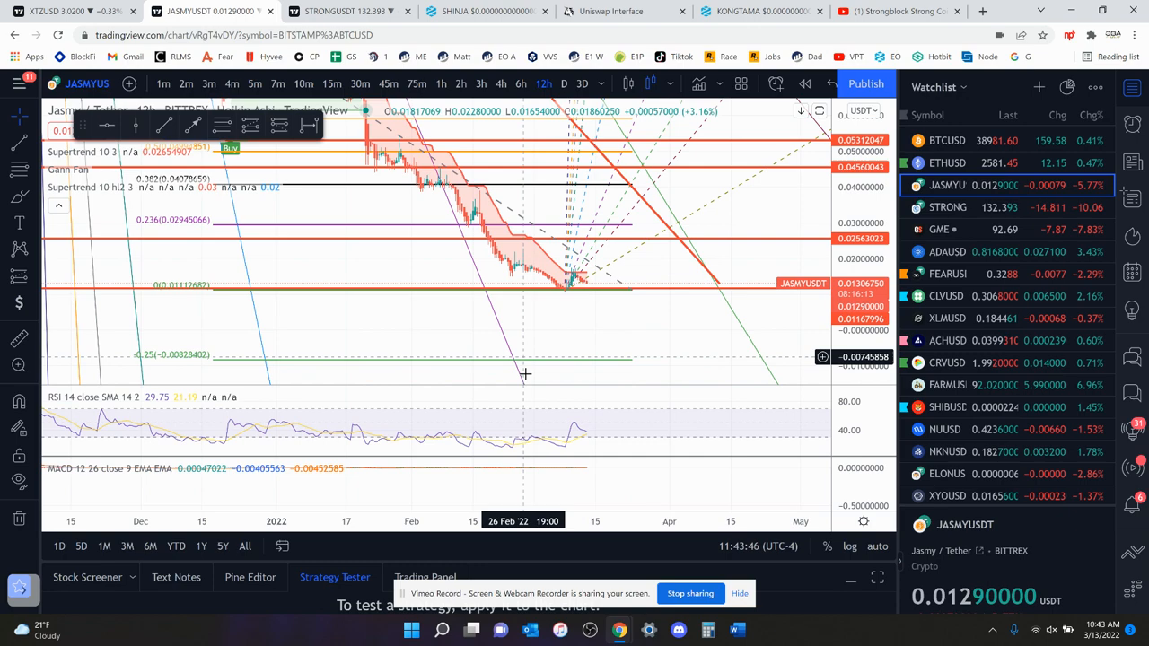
pyautogui.moveTo(548, 185)
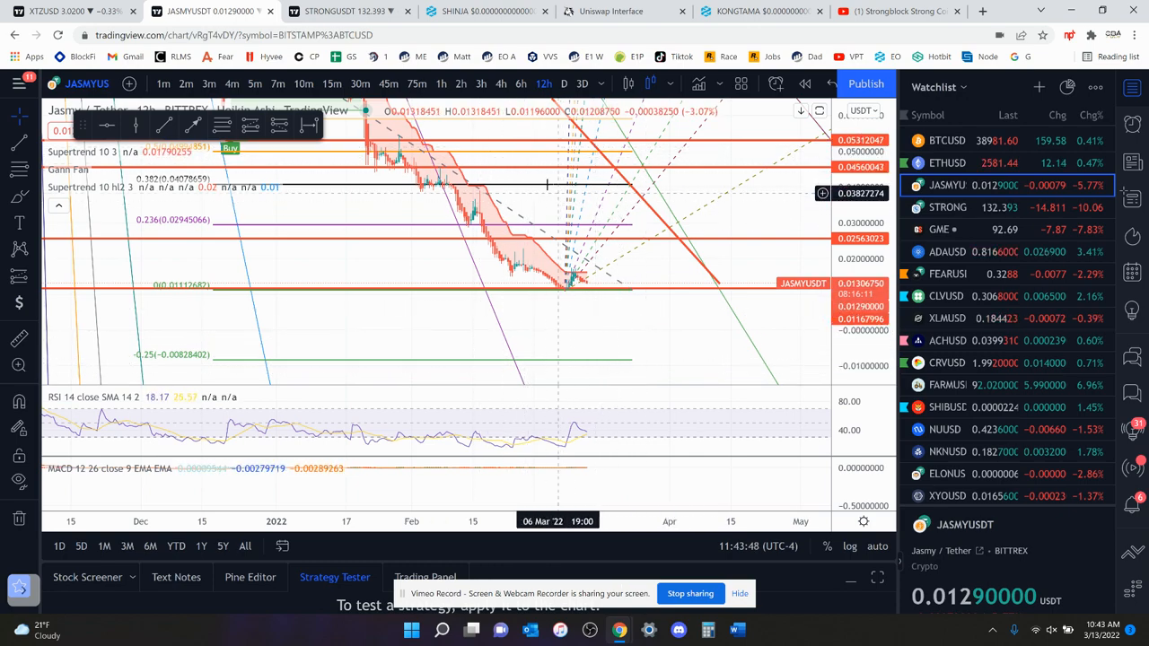